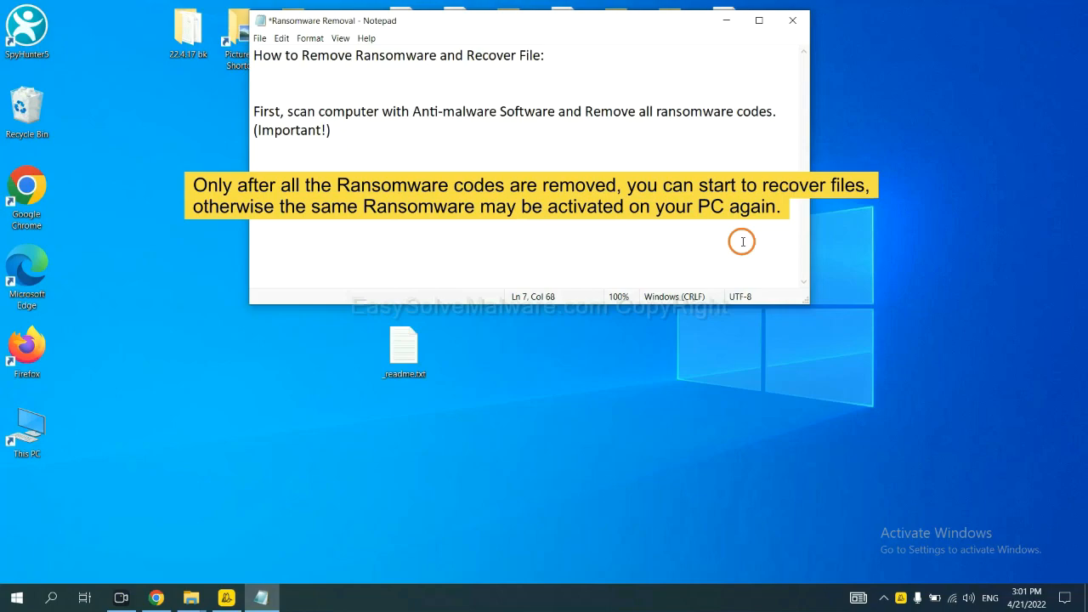
mouse_move(547, 146)
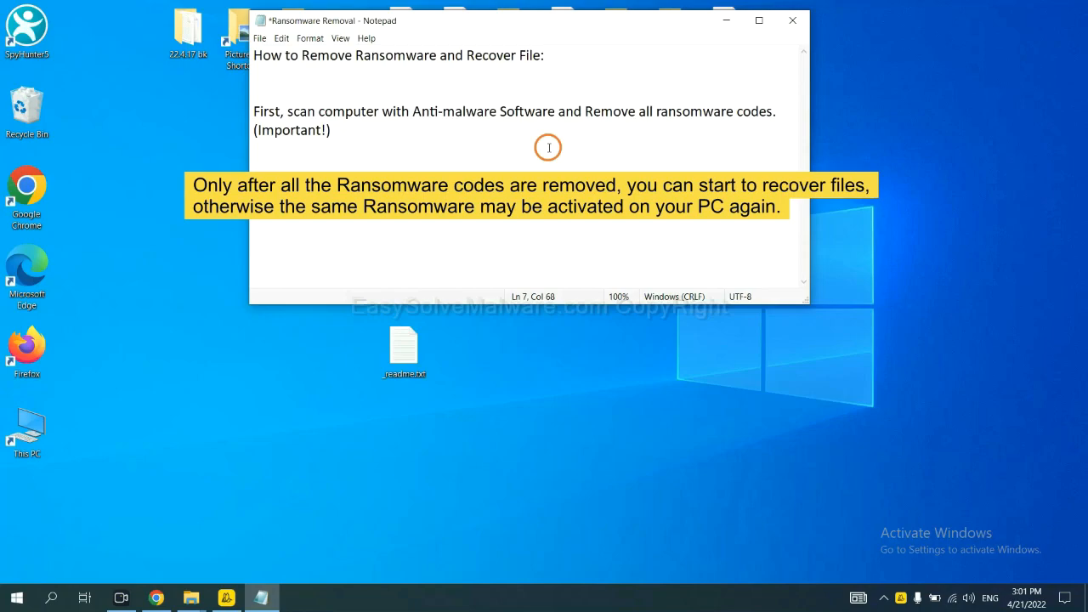
Step: Minimize the Notepad ransomware-removal notes so the desktop shows
click(792, 20)
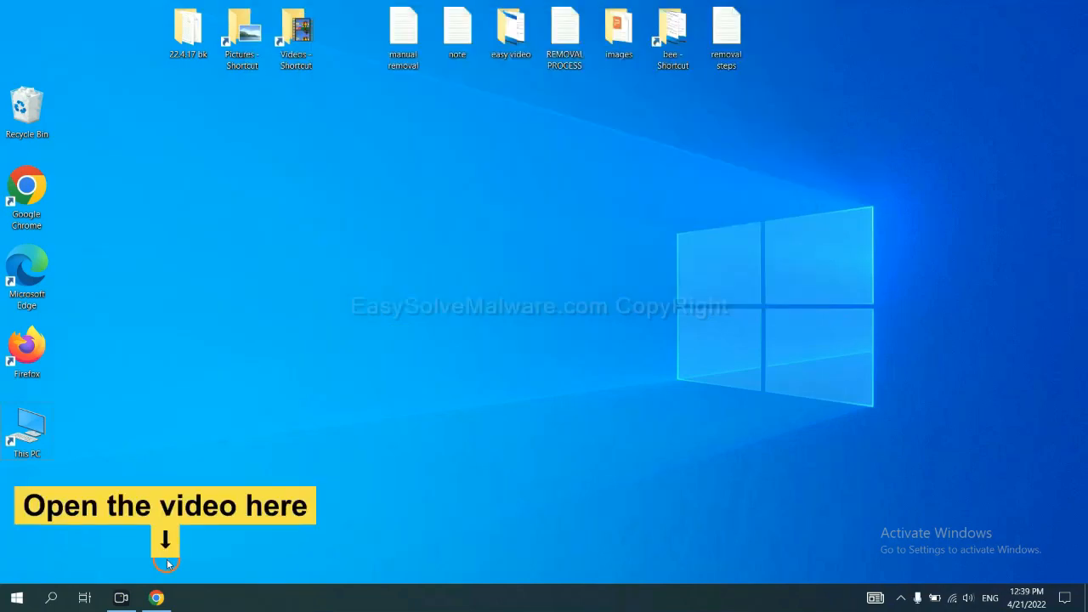
Step: Download the SpyHunter for Windows installer from the malware removal guide in Chrome
click(156, 598)
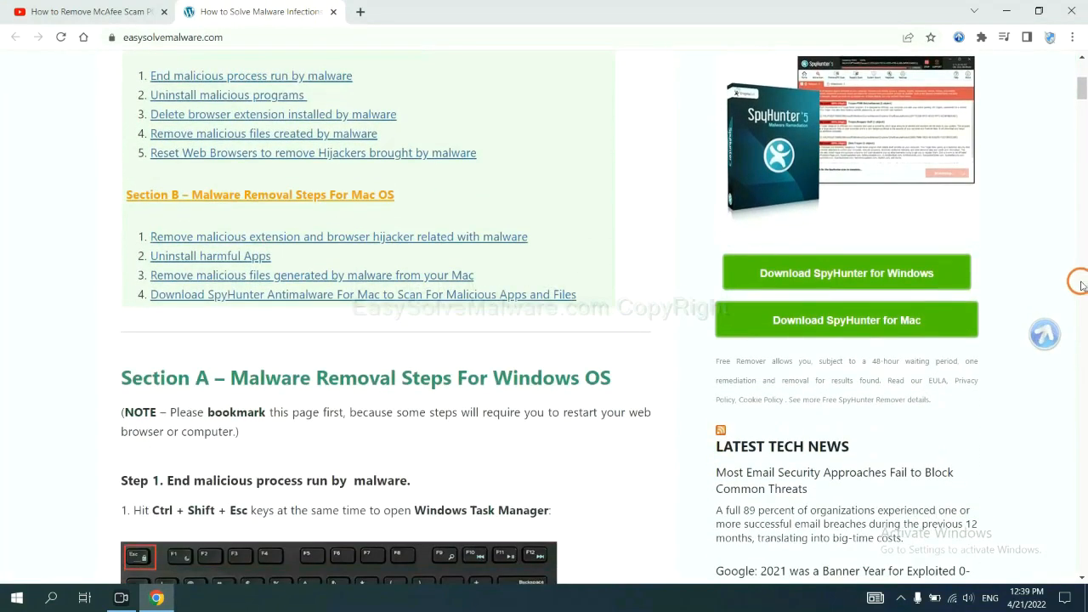
click(847, 272)
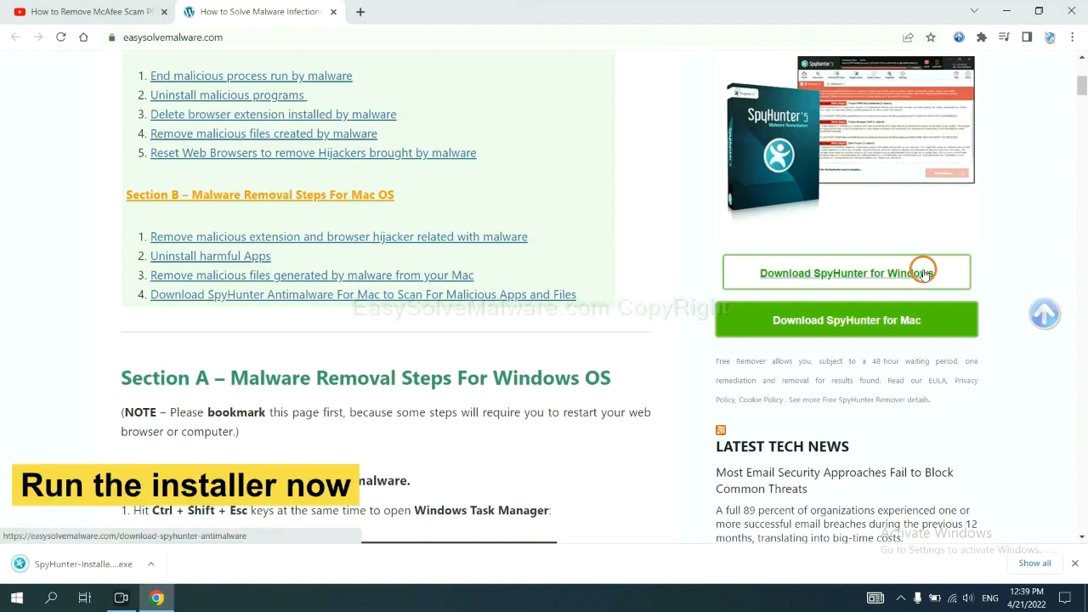
click(847, 272)
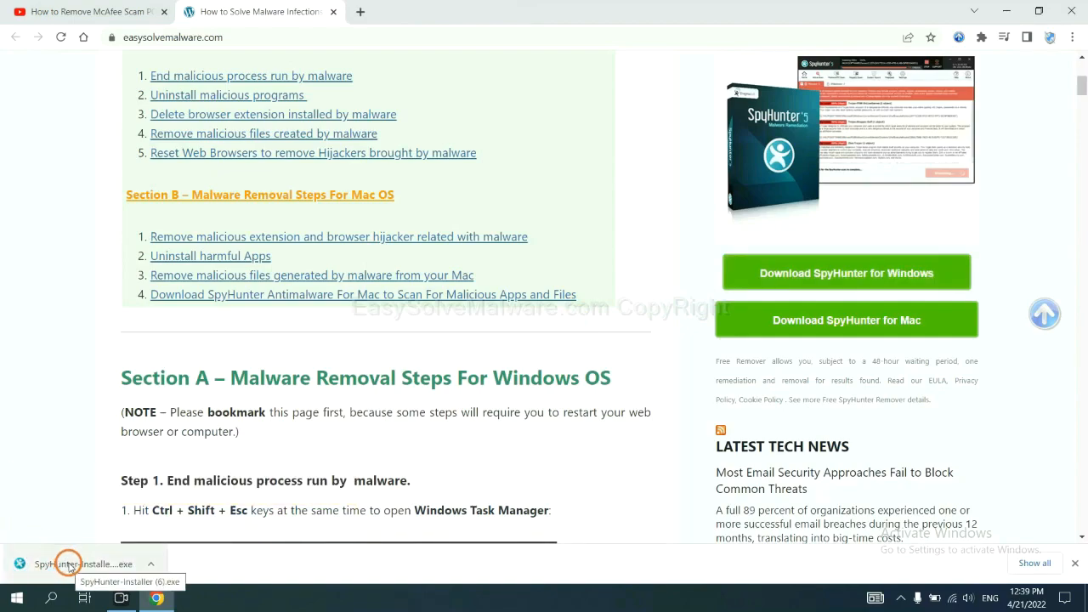
Step: Run the installer in English, accept the EULA and begin installing SpyHunter 5
click(68, 564)
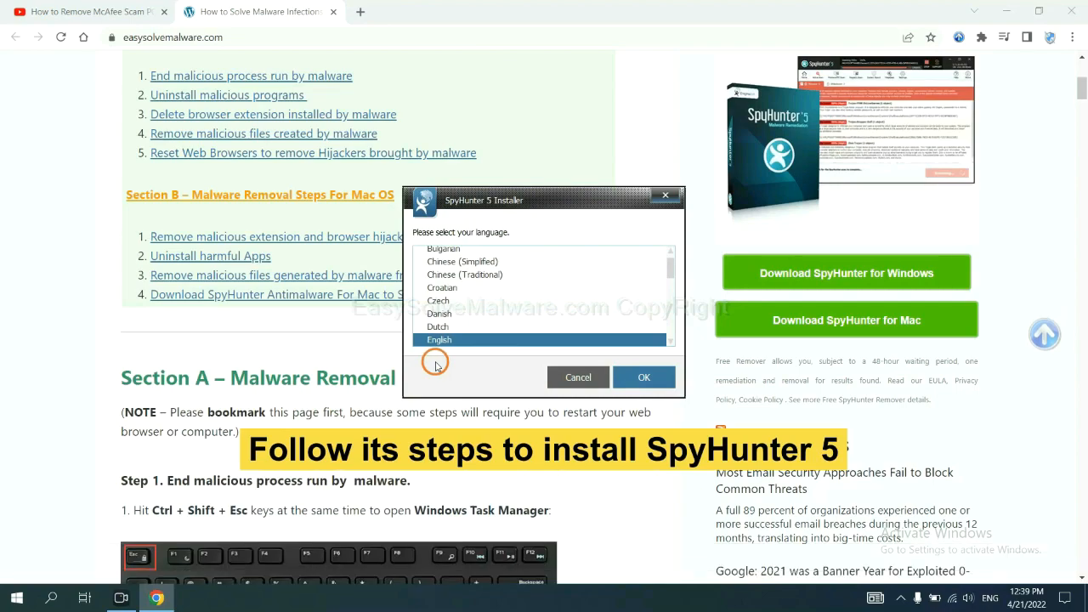
click(643, 377)
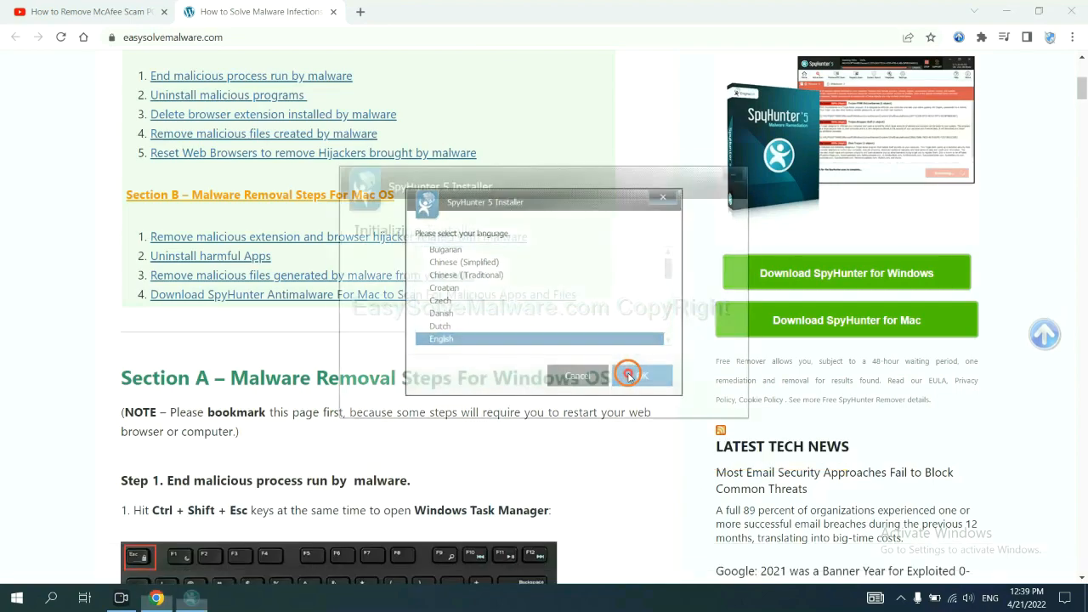
click(635, 375)
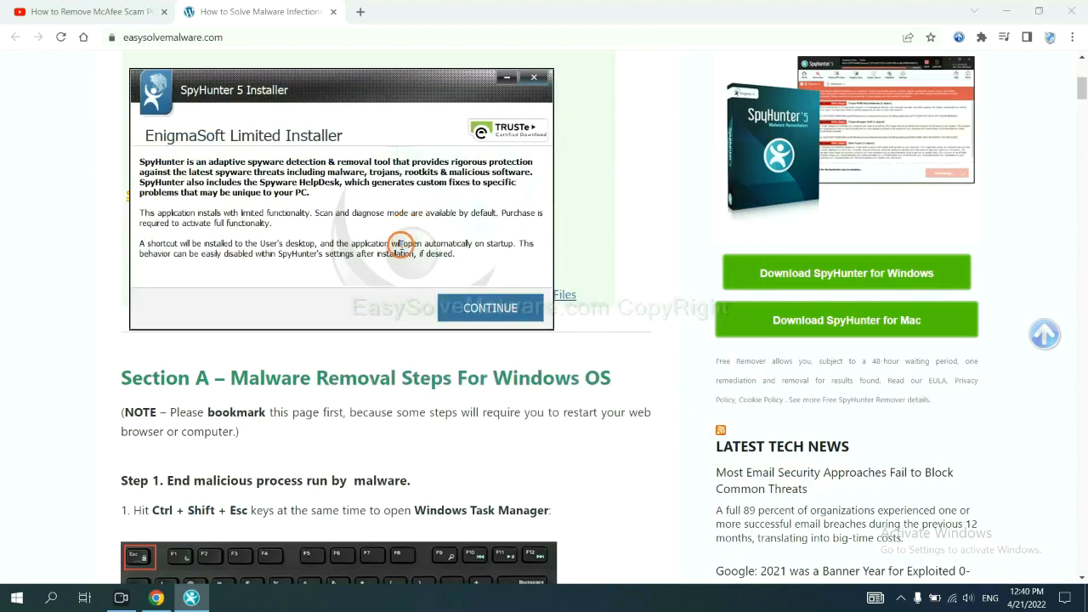
click(490, 307)
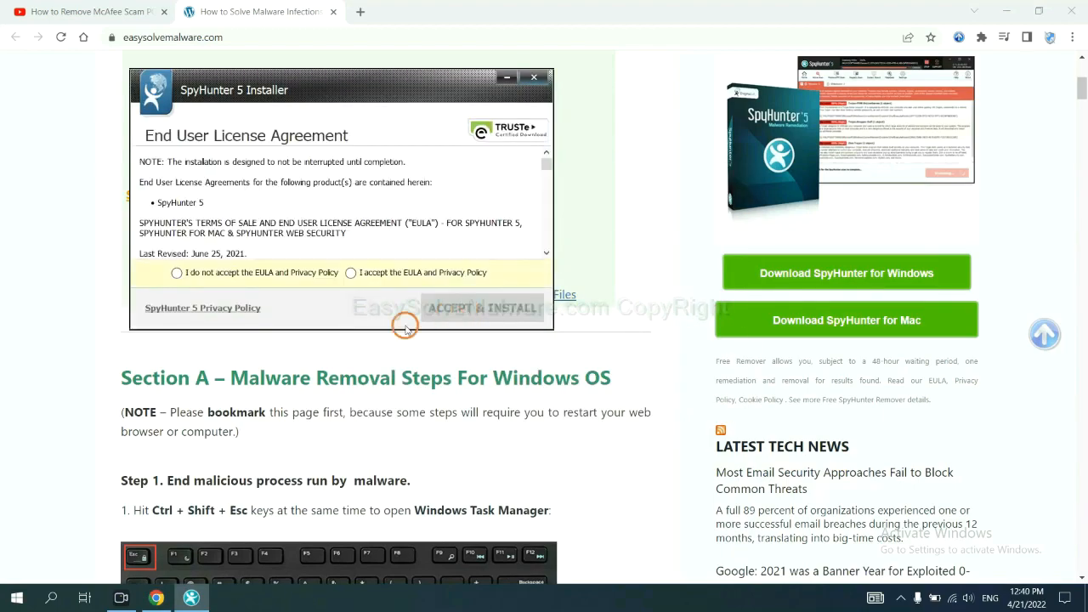
click(350, 272)
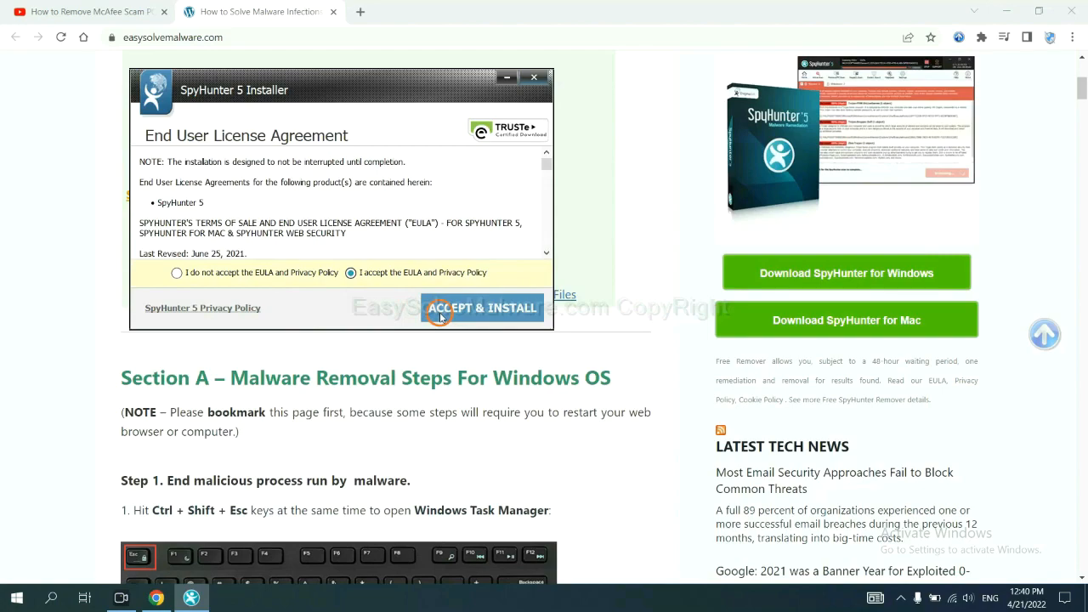
click(483, 308)
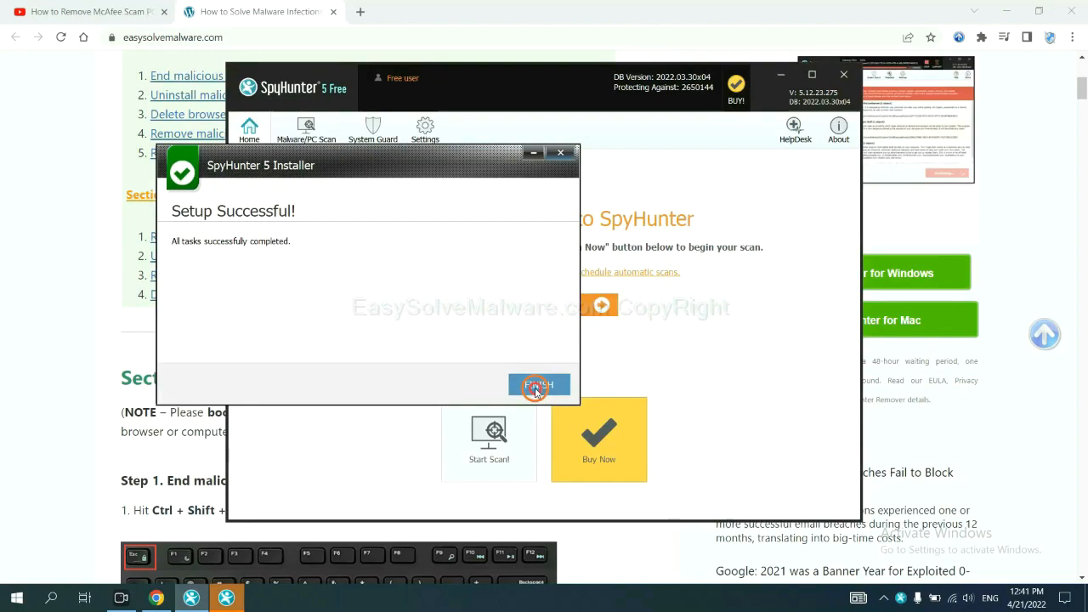
Step: Finish setup, run a malware scan and proceed past the remove360.bat unknown-object result
click(537, 384)
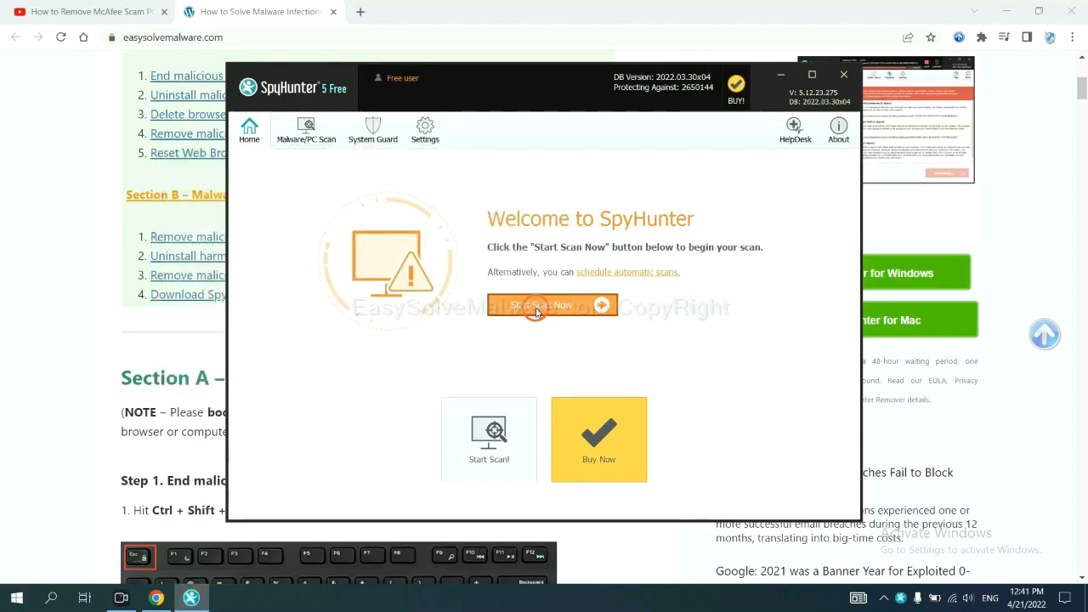
click(541, 306)
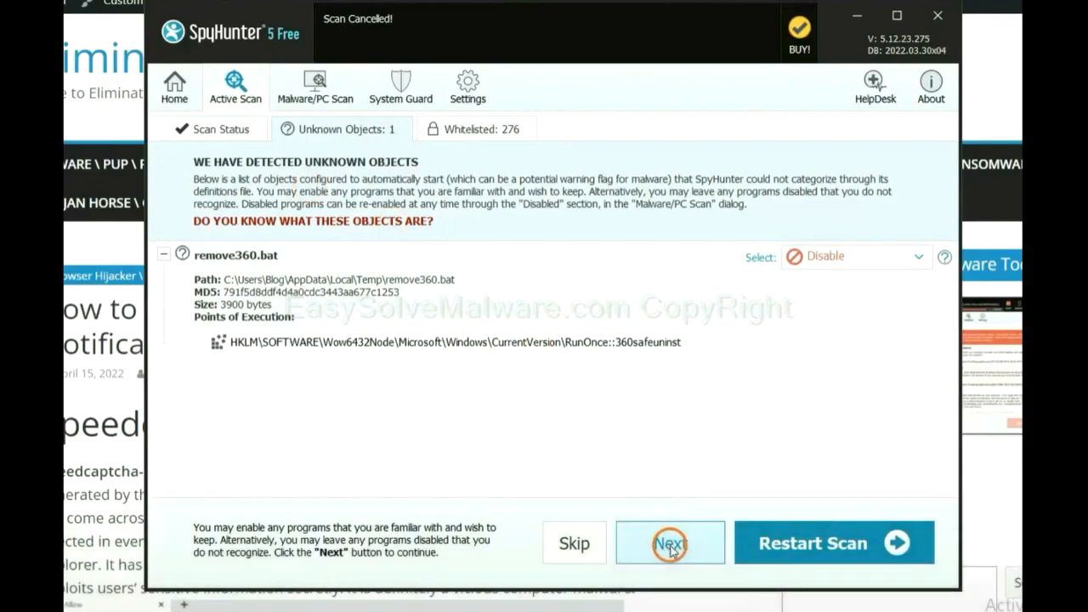
click(669, 542)
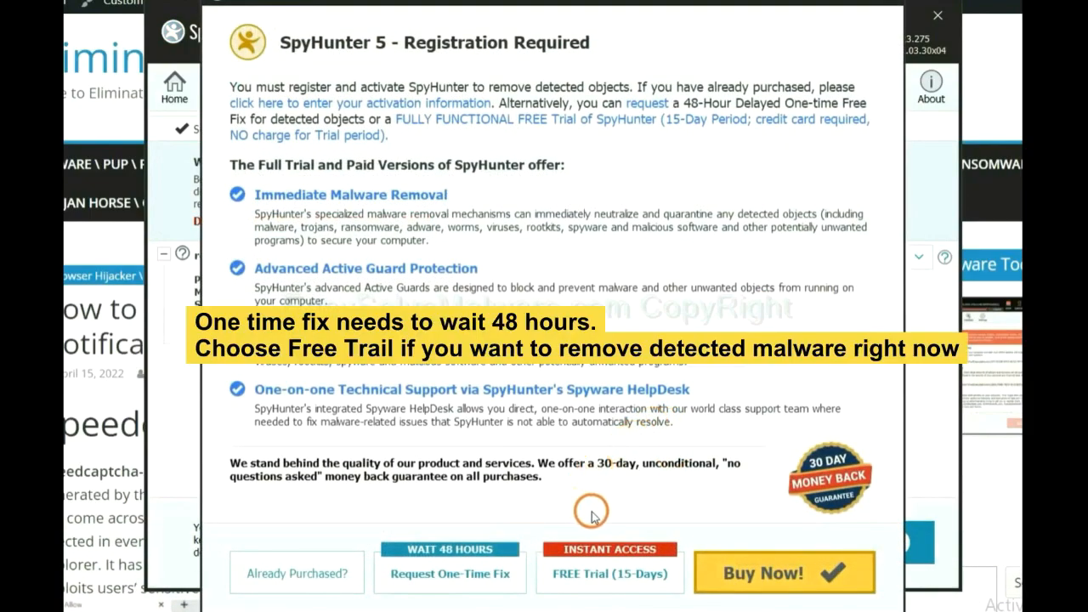
mouse_move(584, 500)
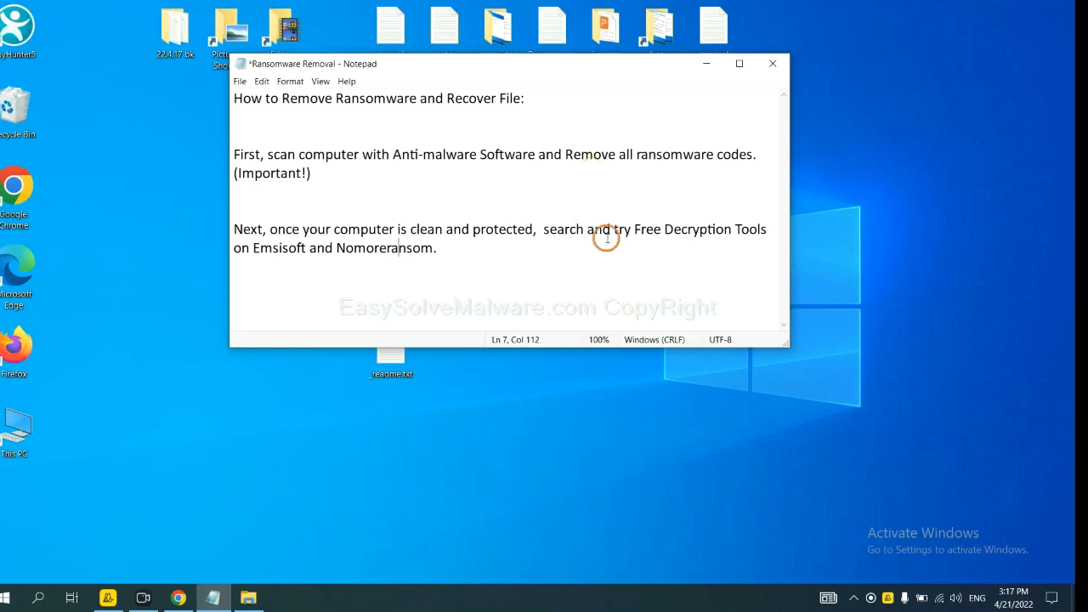
mouse_move(398, 266)
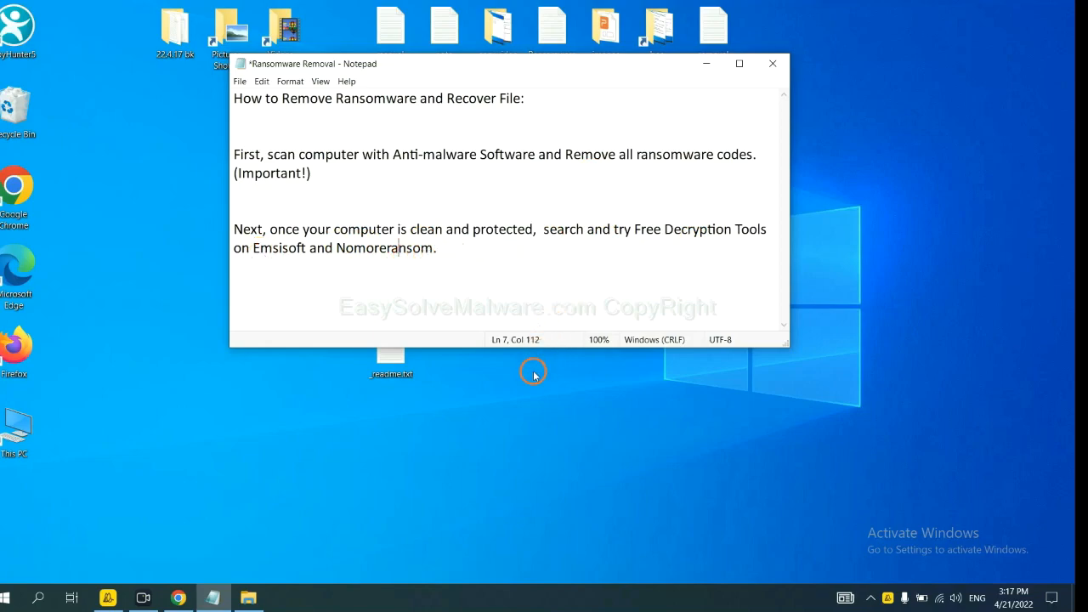
mouse_move(367, 497)
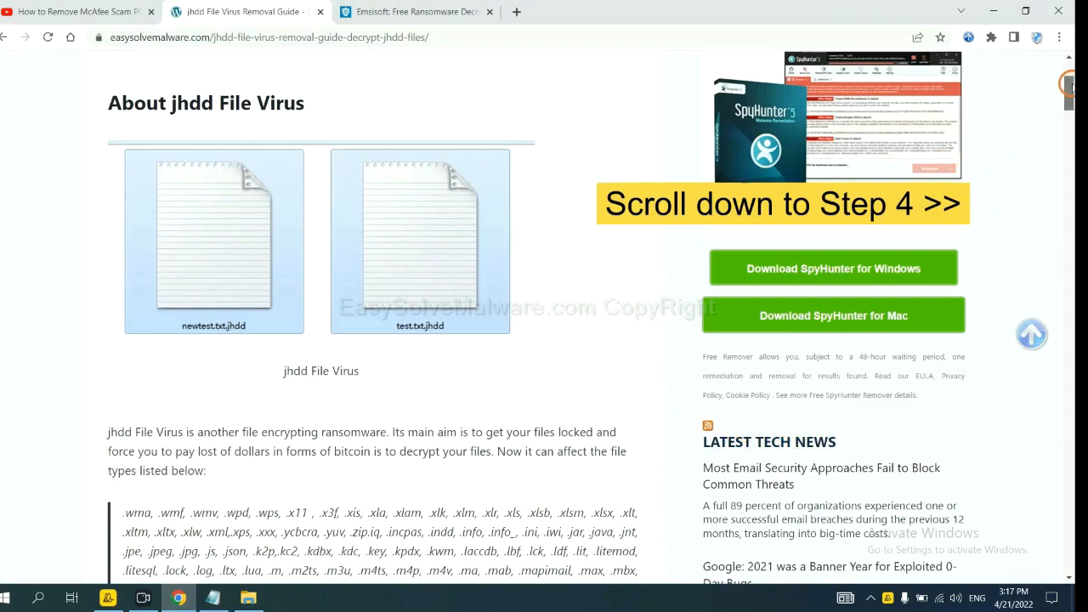
Step: Reach Step 4 of the jhdd guide and follow its emsisoft.com/ransomware-decryption-tools link
scroll(down, 3)
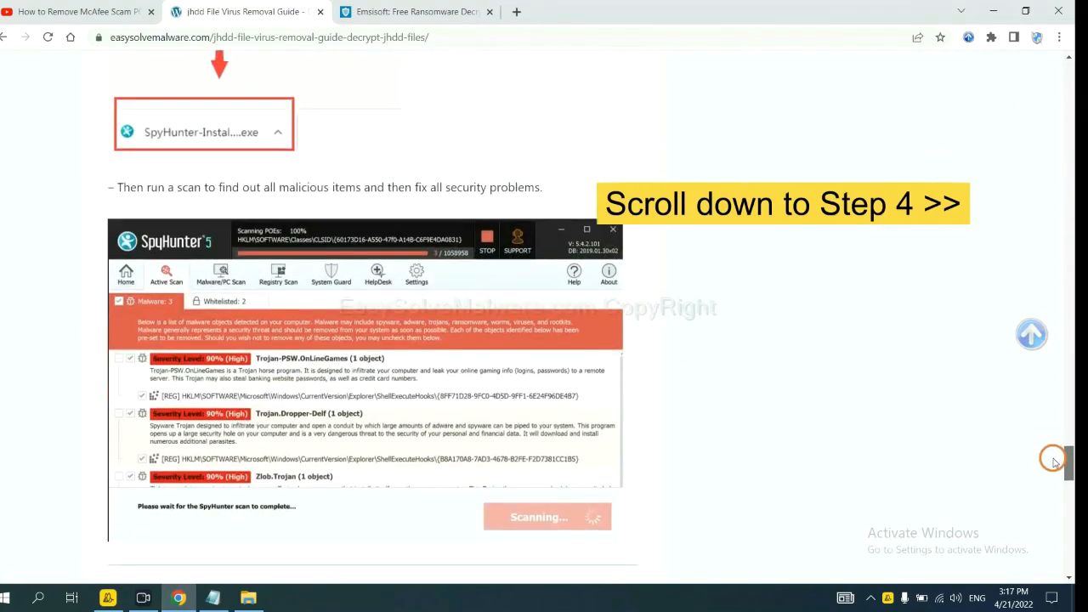
scroll(down, 3)
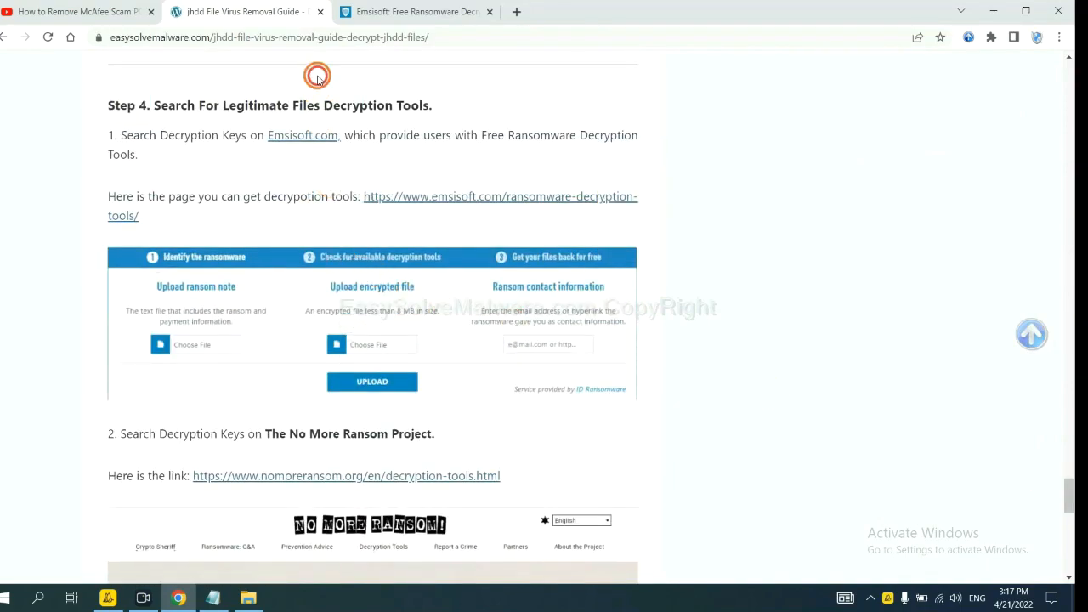
scroll(down, 3)
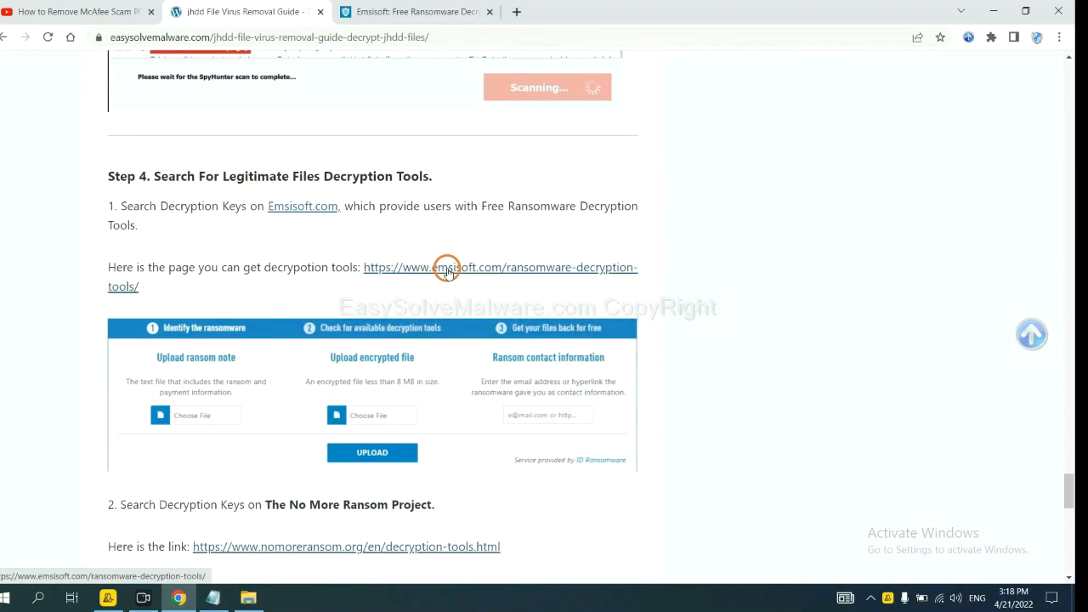
click(446, 267)
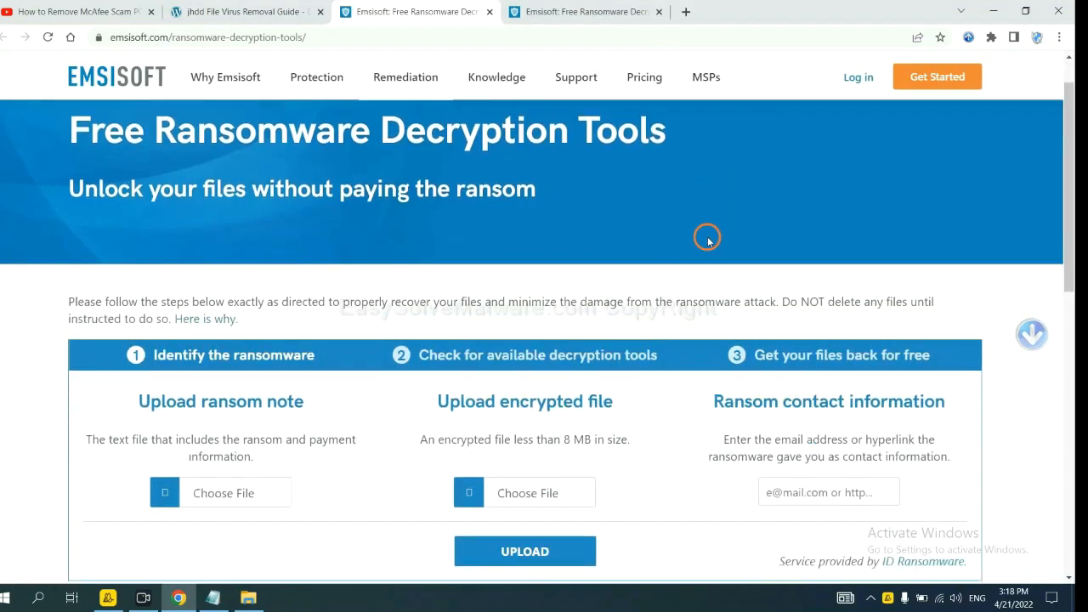
Step: View the Identify the ransomware section: ransom note, encrypted file or contact upload
scroll(down, 3)
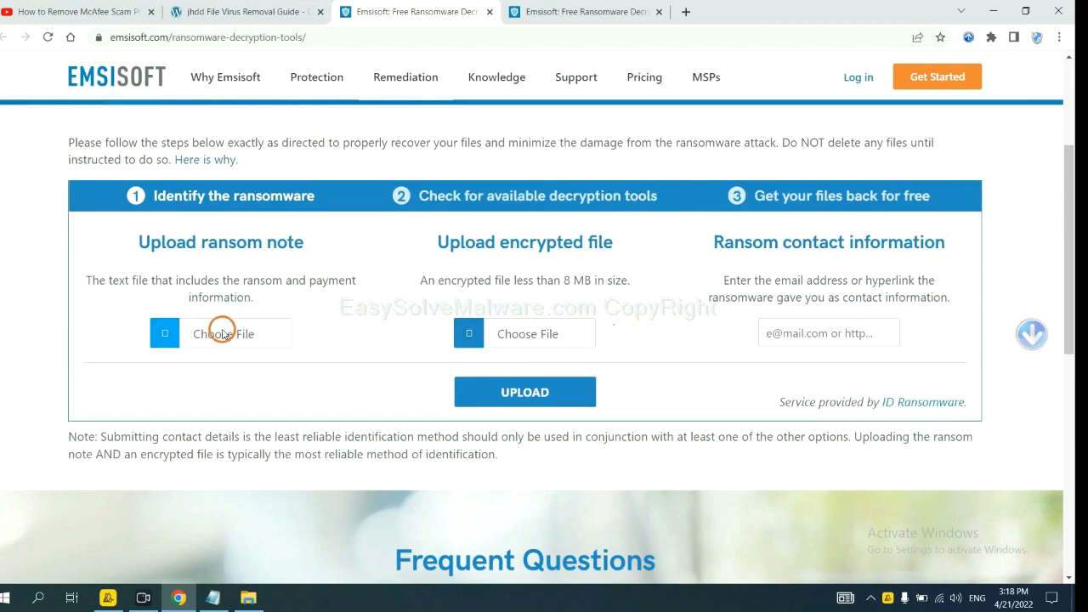
mouse_move(331, 243)
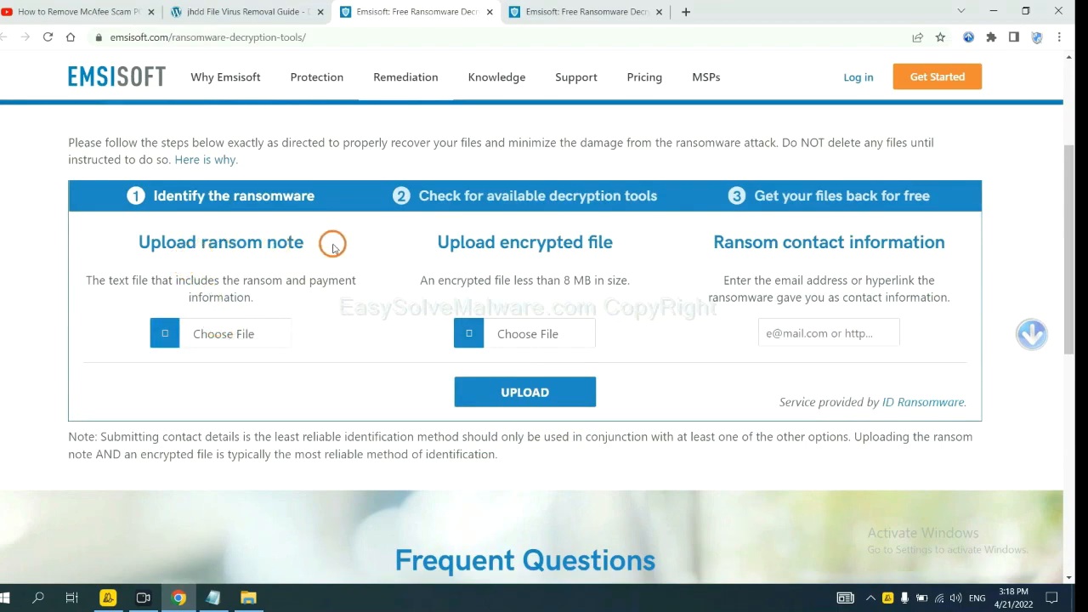
mouse_move(552, 302)
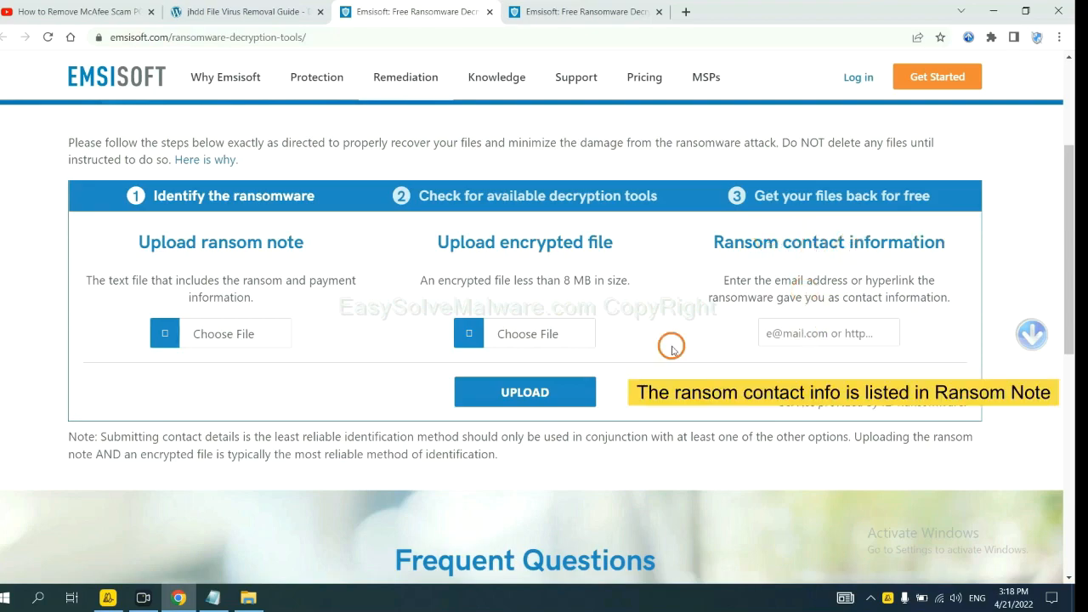
mouse_move(873, 360)
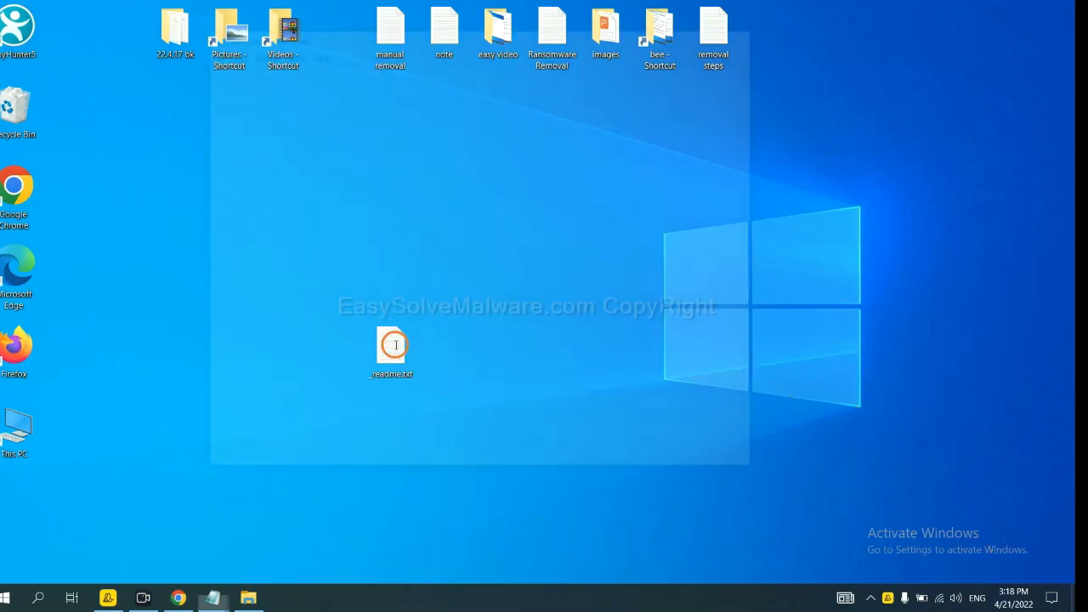
double_click(391, 346)
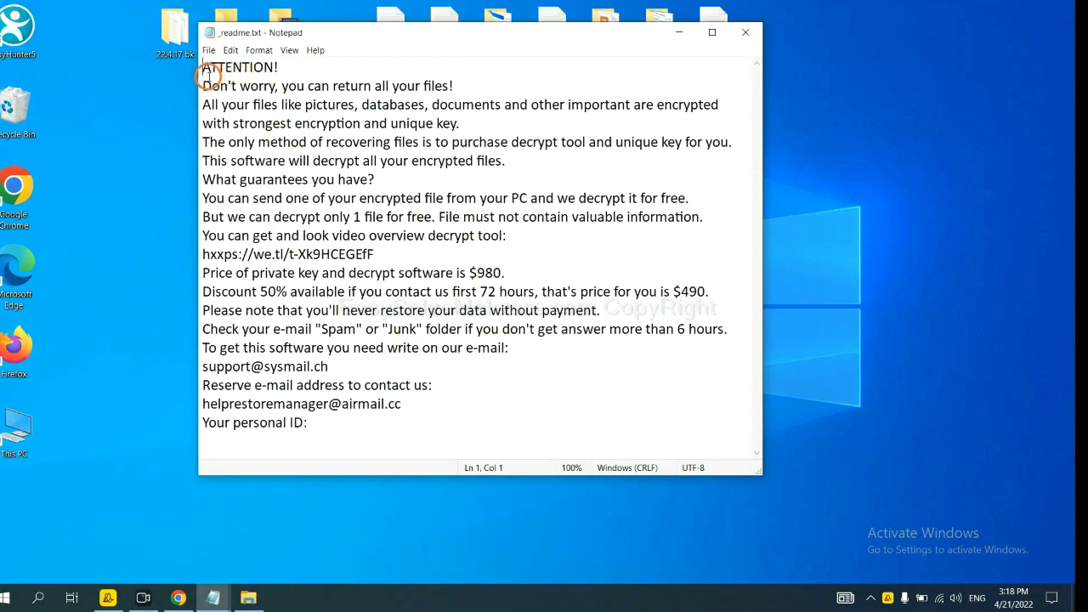
mouse_move(381, 384)
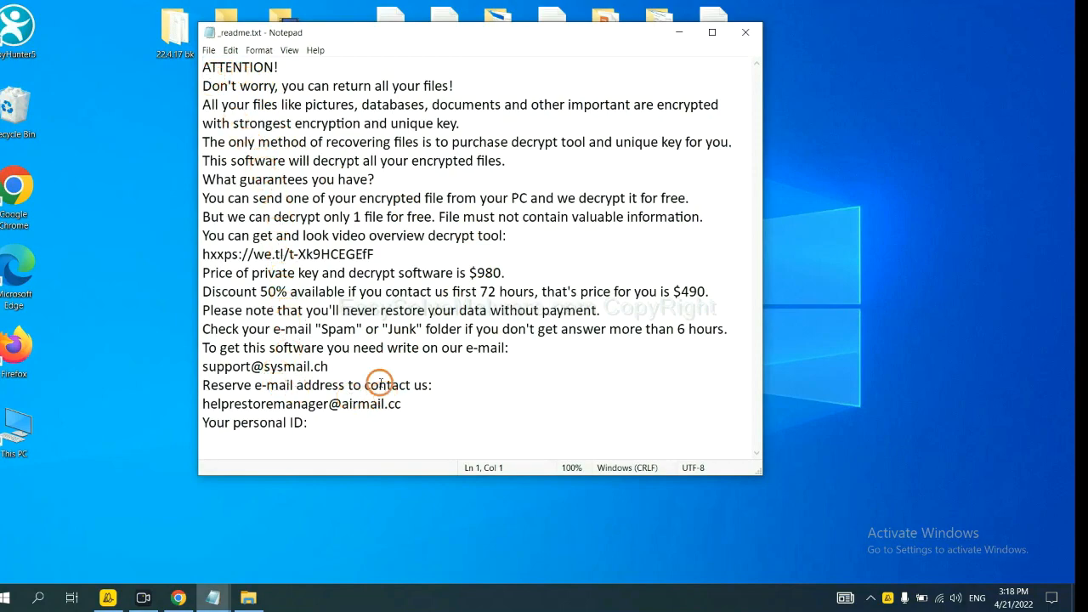
double_click(265, 367)
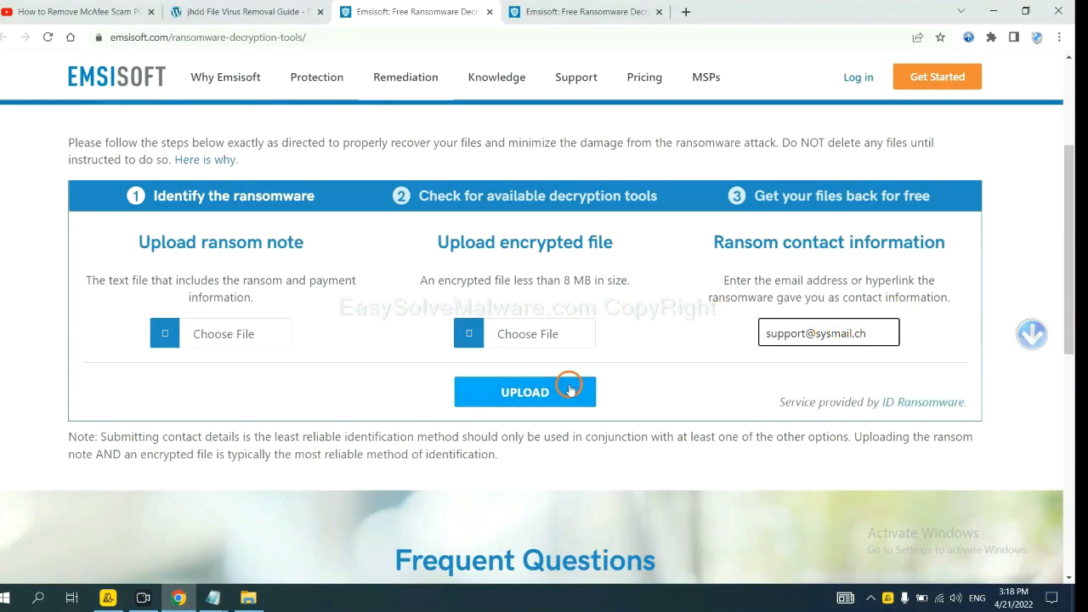
Step: Upload the ransom contact e-mail and get the result identifying STOP (Djvu)
click(524, 391)
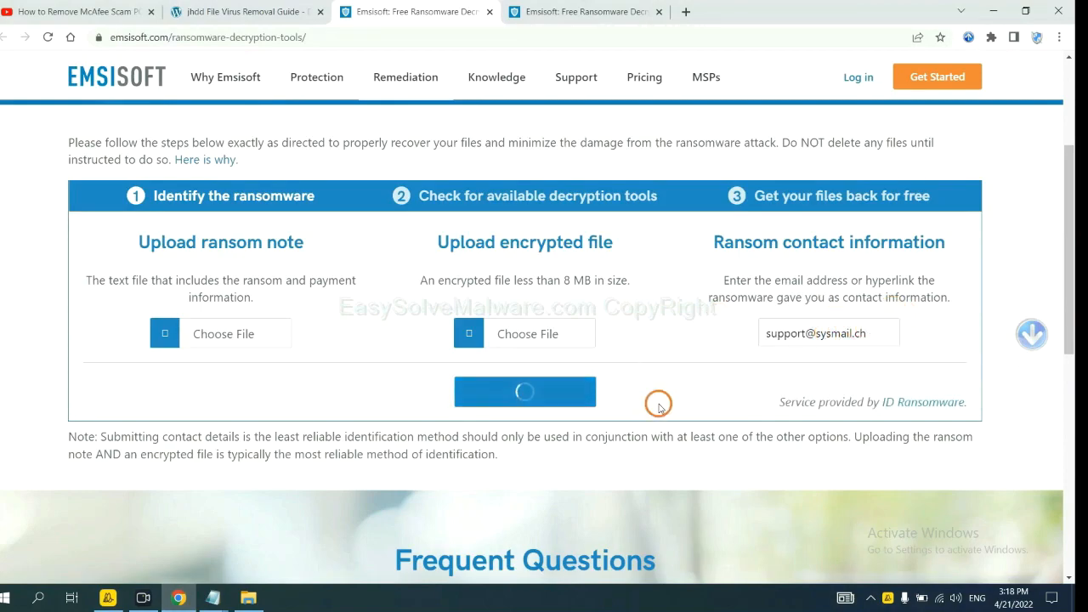
click(524, 391)
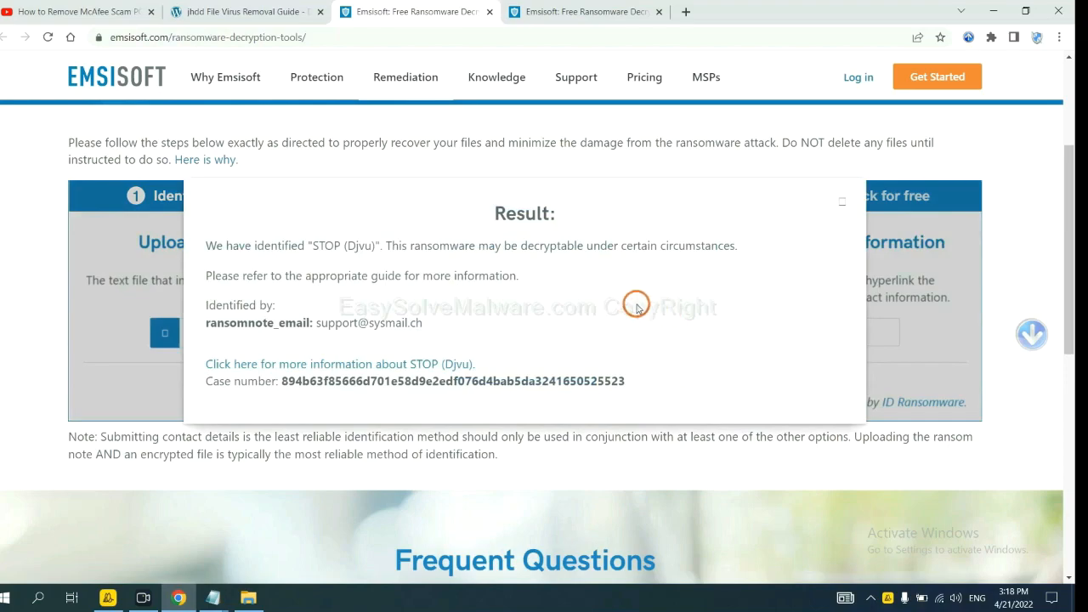
mouse_move(526, 282)
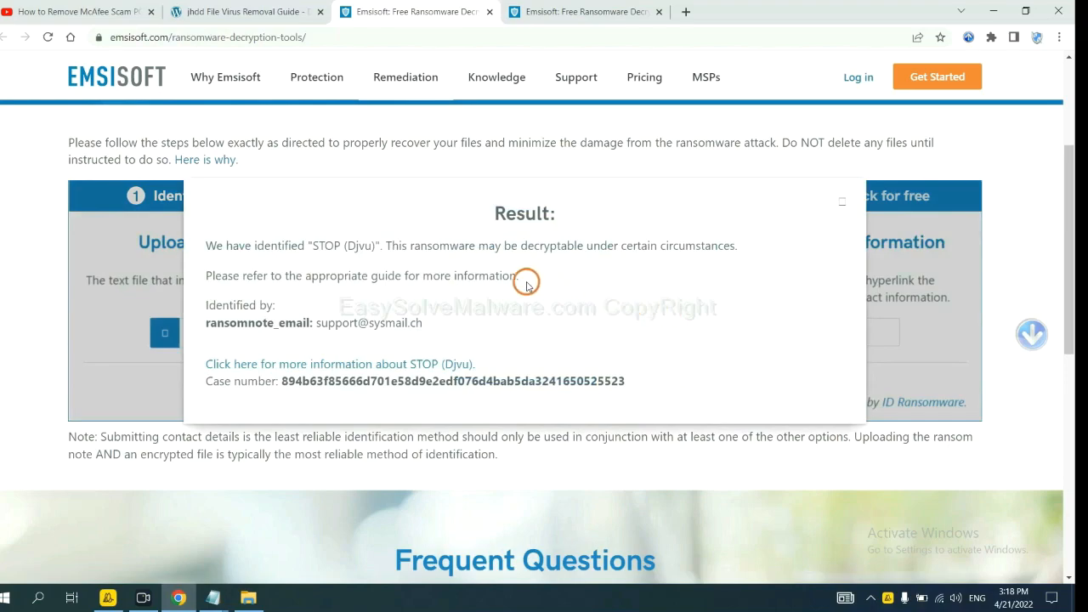
mouse_move(469, 285)
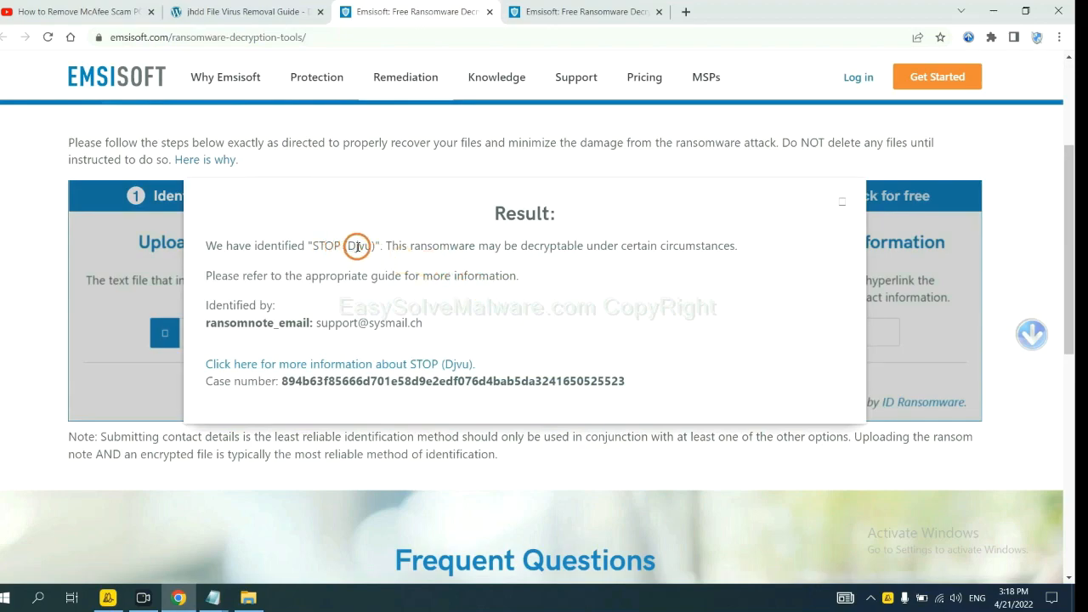
mouse_move(459, 286)
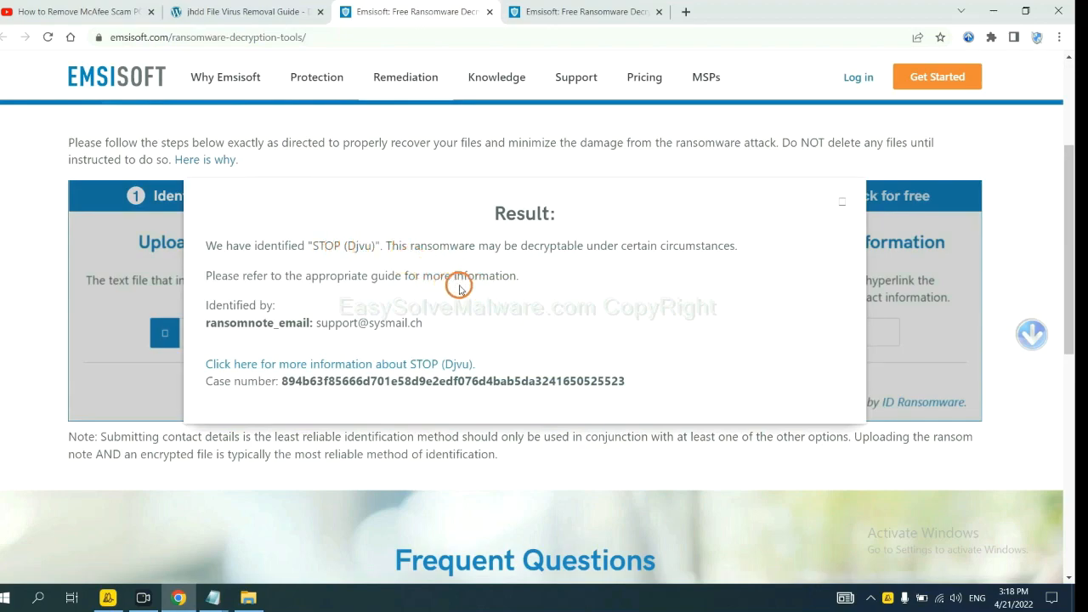
mouse_move(350, 364)
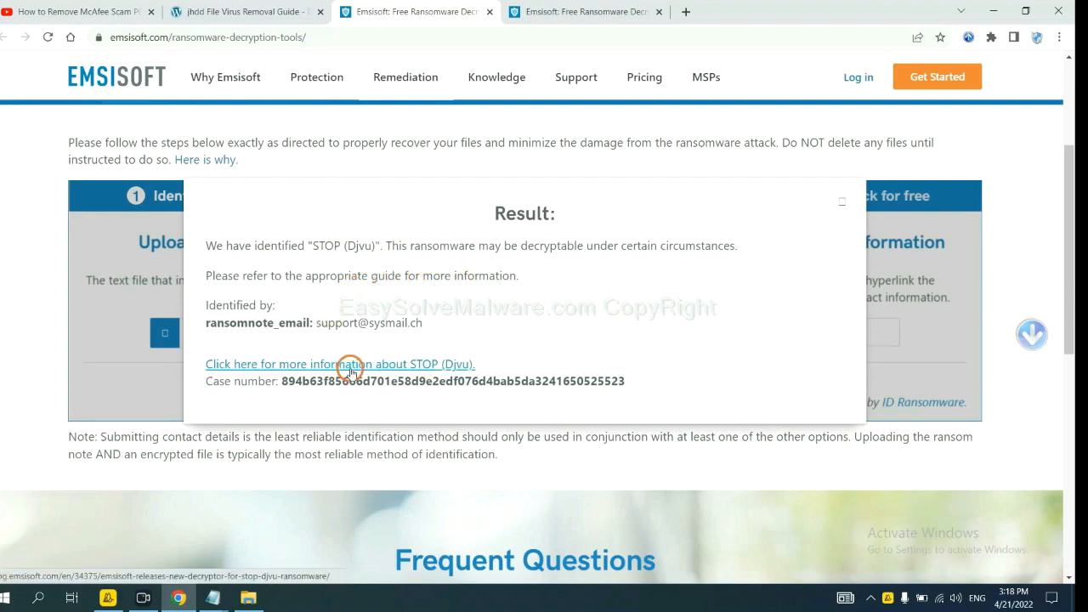
Step: Read Emsisoft's STOP Djvu decryptor article down to its list of STOP ransomware variants
click(340, 364)
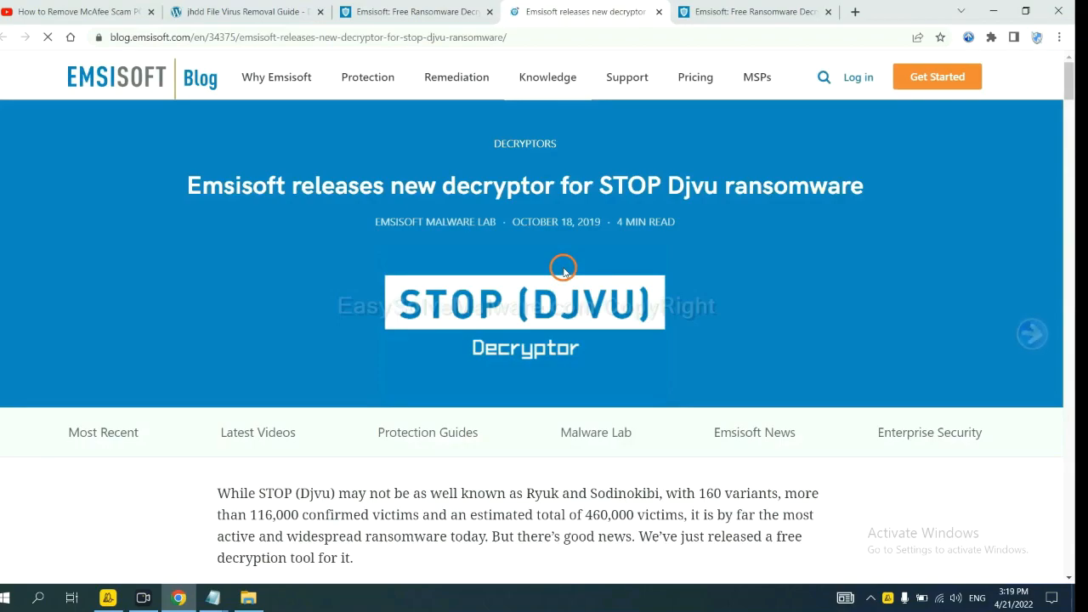
scroll(down, 3)
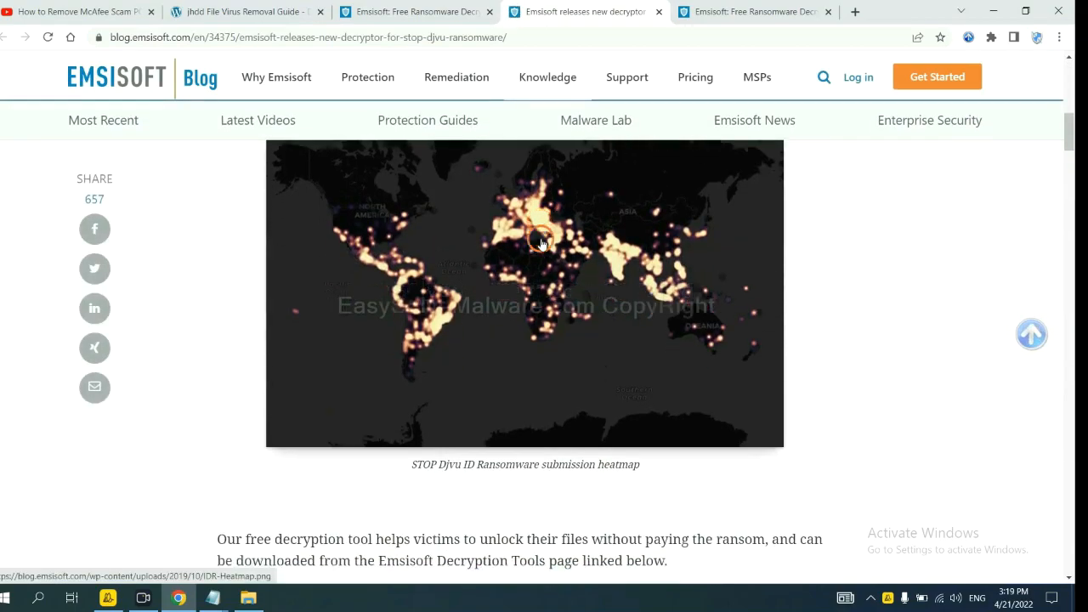
scroll(down, 3)
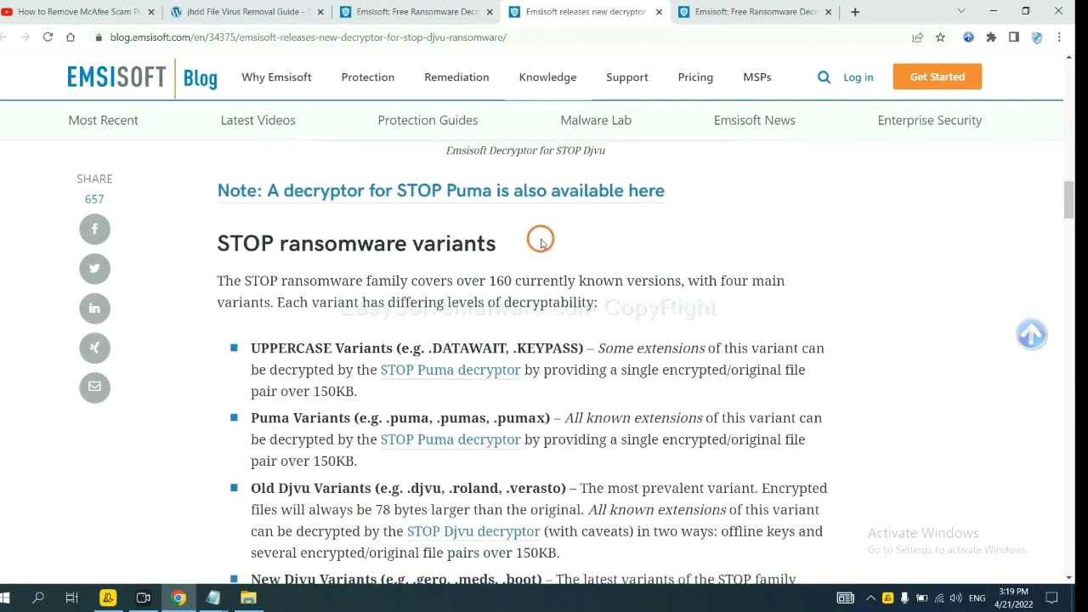
scroll(down, 3)
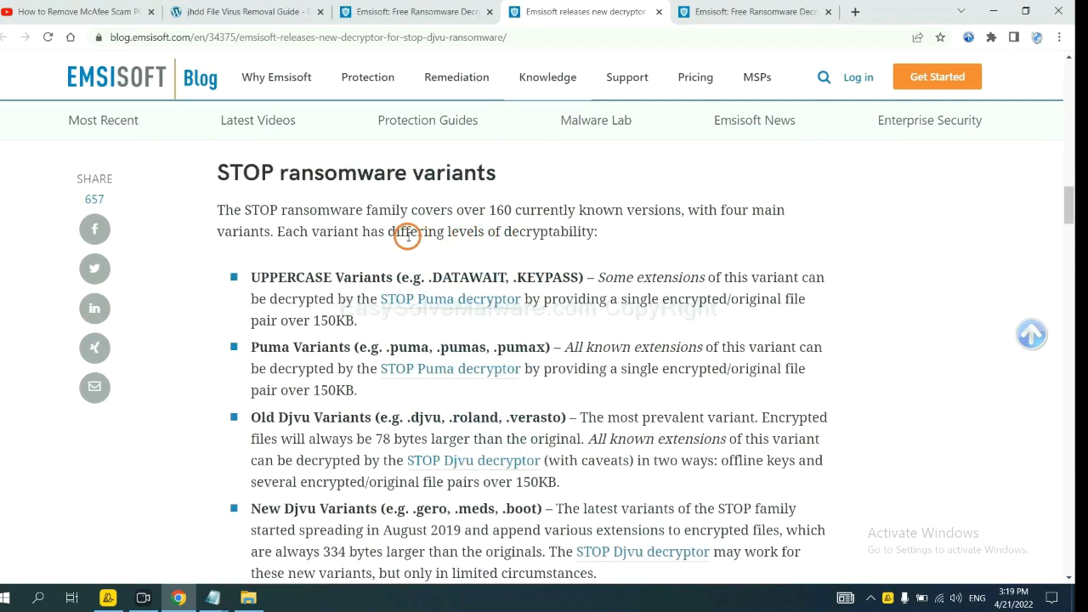
scroll(down, 3)
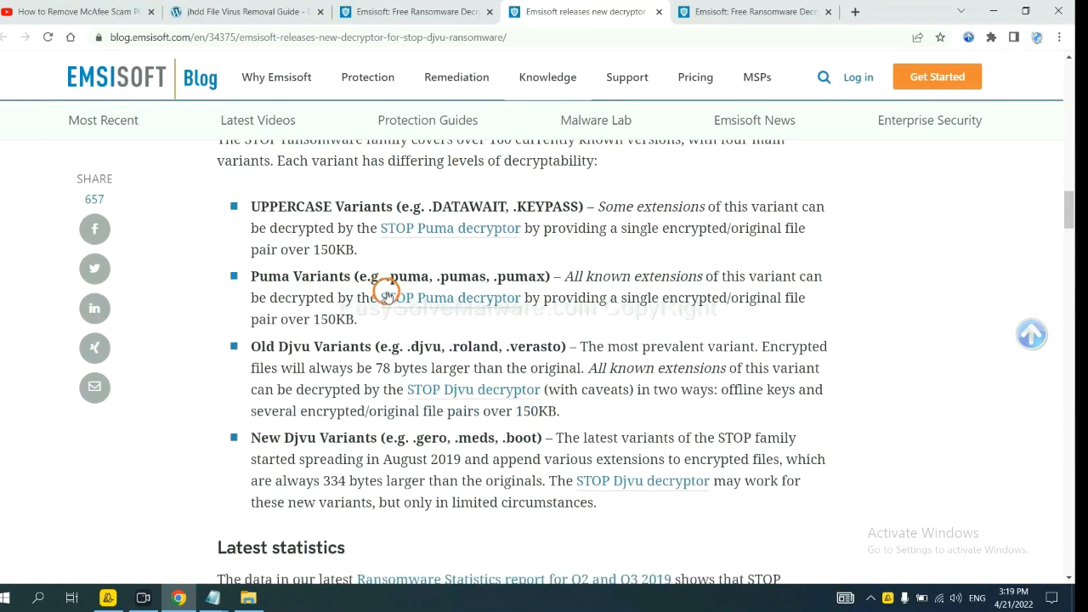
scroll(down, 3)
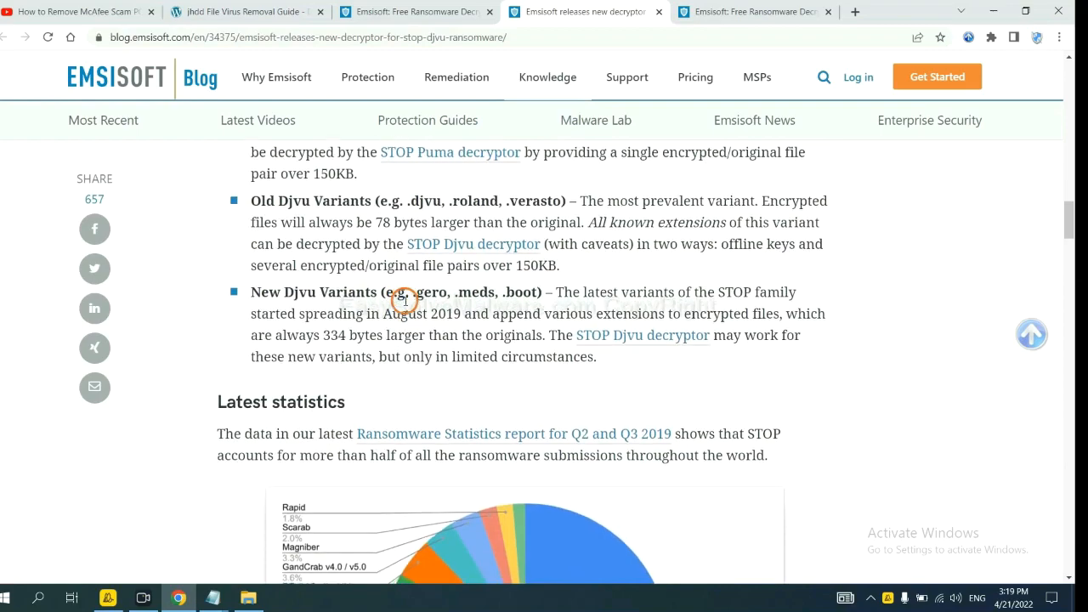
scroll(down, 3)
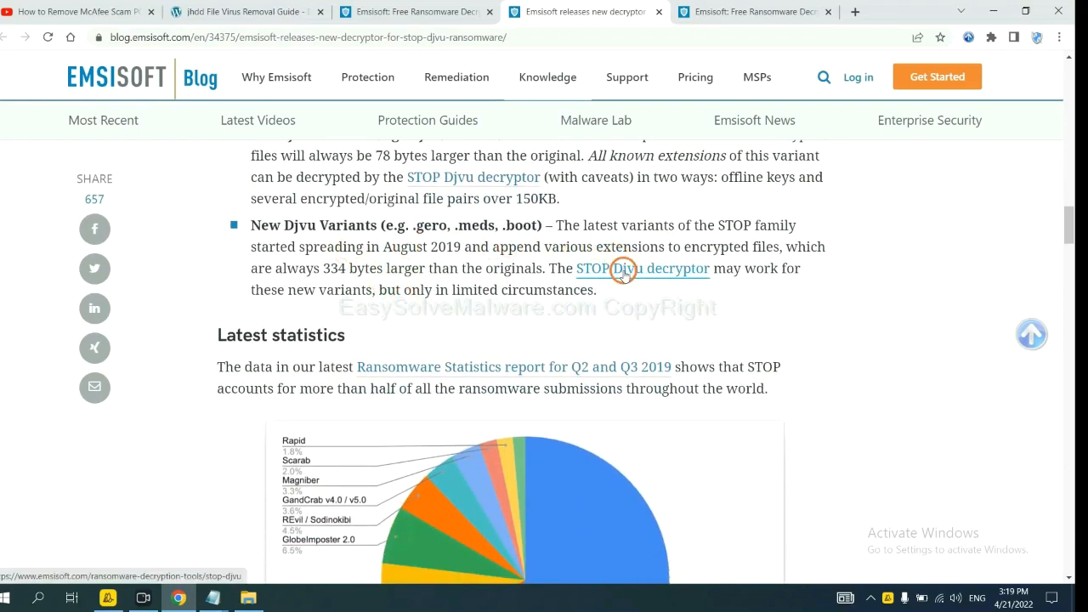
Step: Download the Emsisoft Decryptor for STOP Djvu and move on to No More Ransom's decryption tools
click(643, 268)
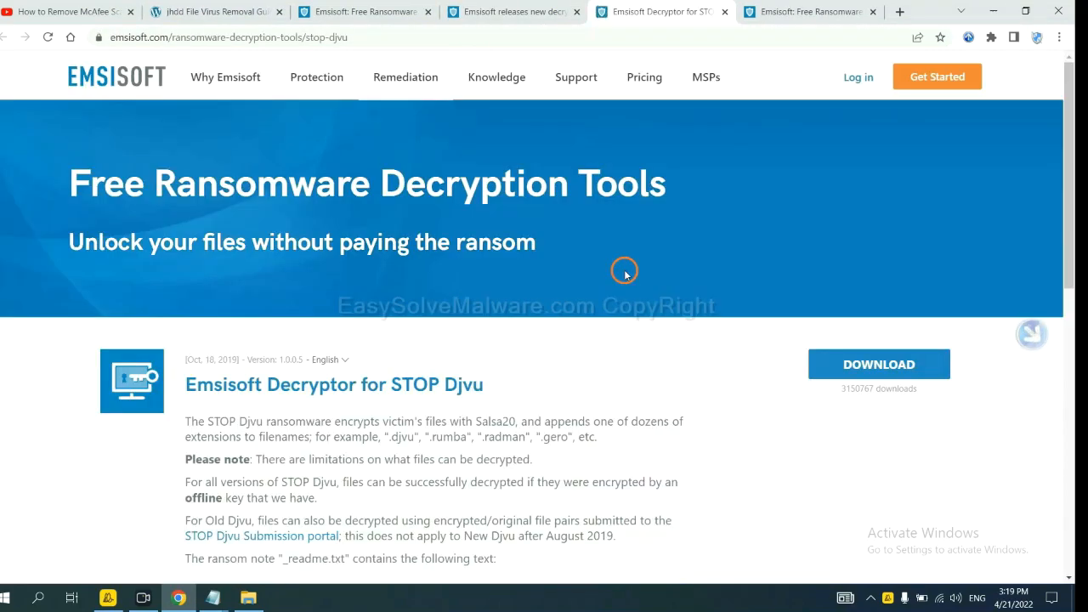
scroll(down, 3)
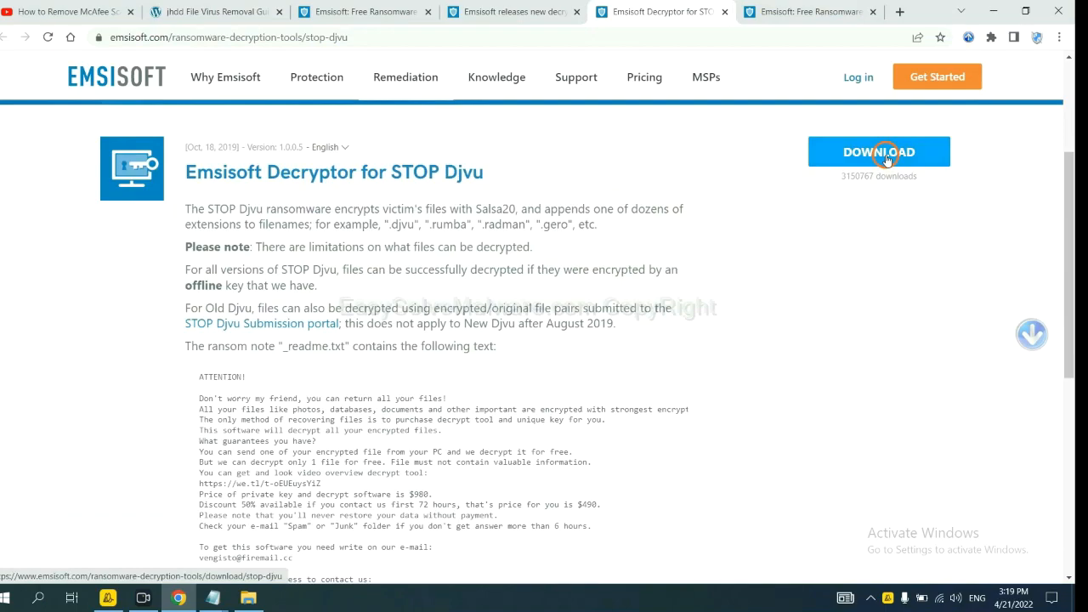
click(215, 10)
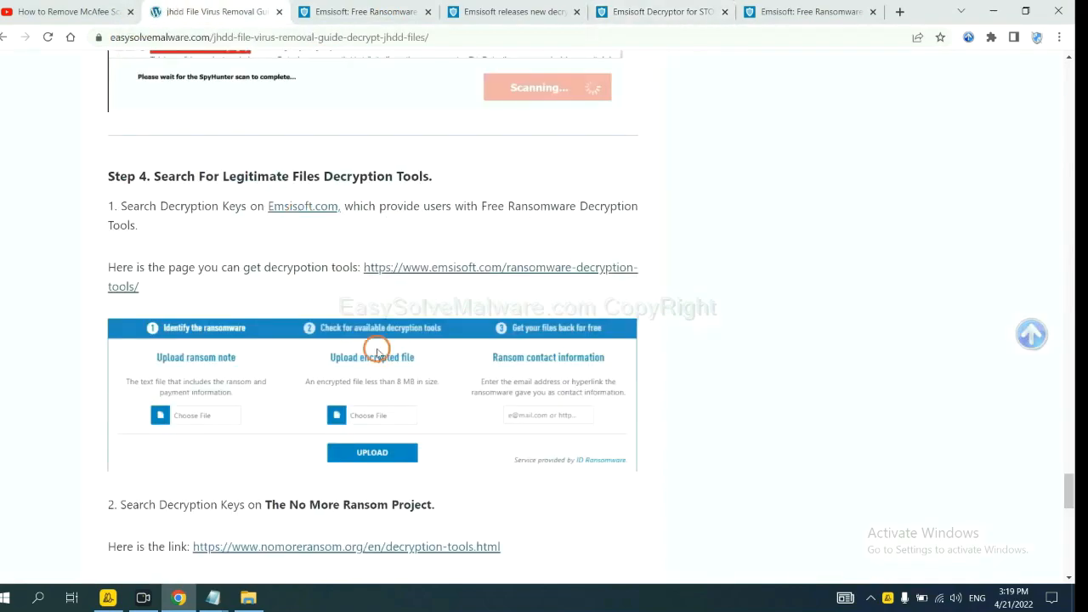
scroll(down, 3)
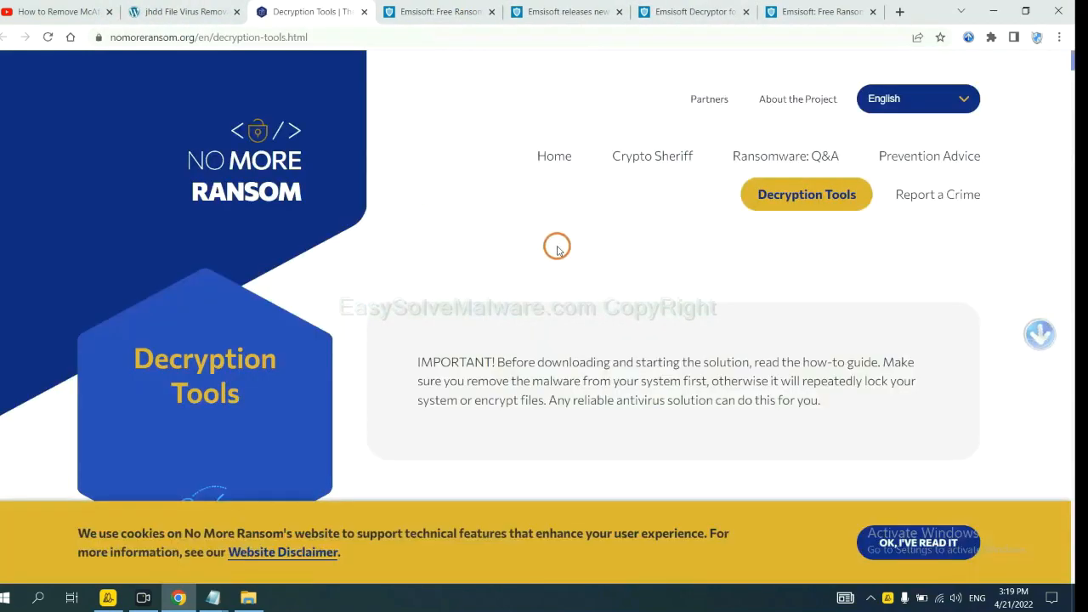
Step: Search the decryption tools for 'djvu' and expand the djvu Ransom entry showing Emsisoft's decryptor
scroll(down, 3)
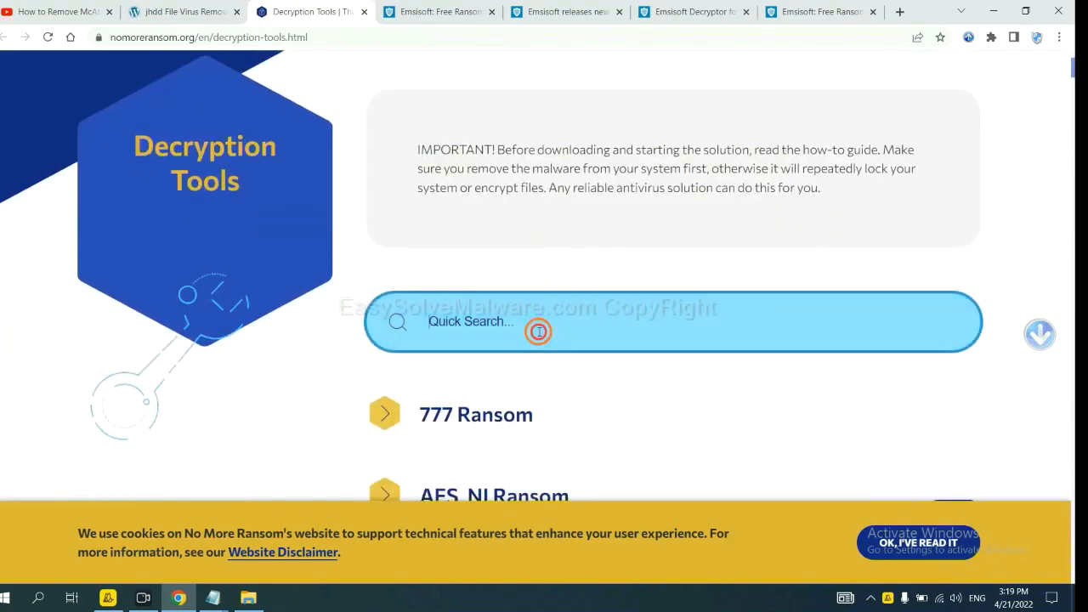
click(540, 329)
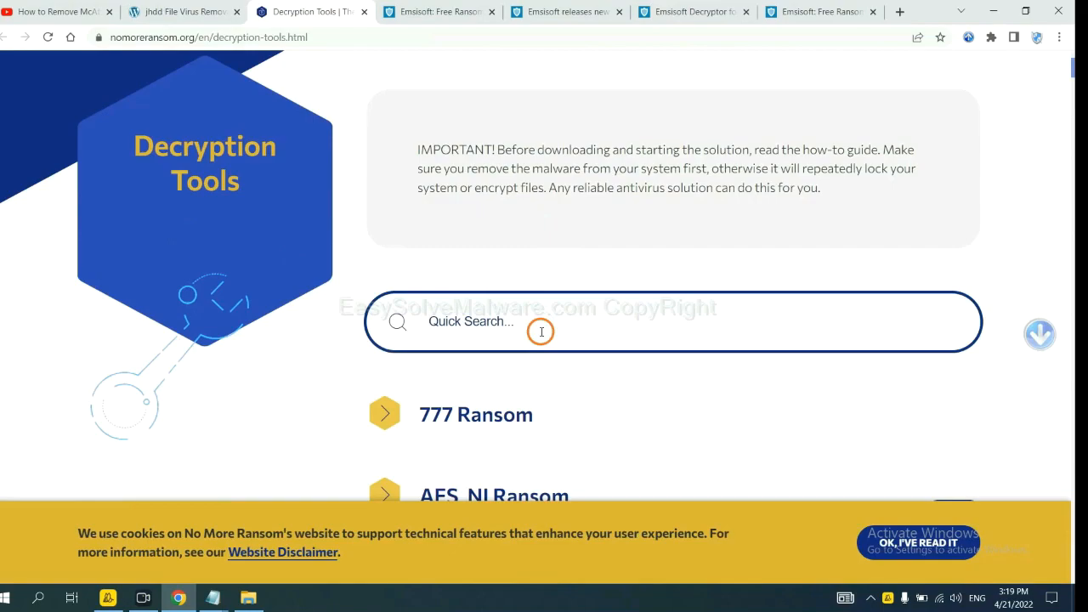
text(dj)
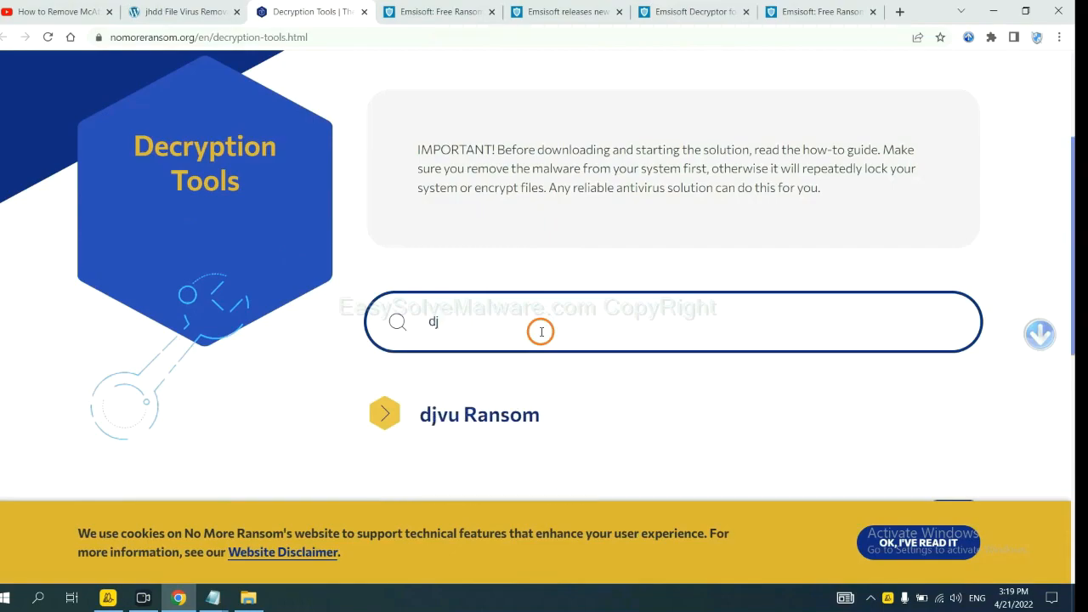
text(vu)
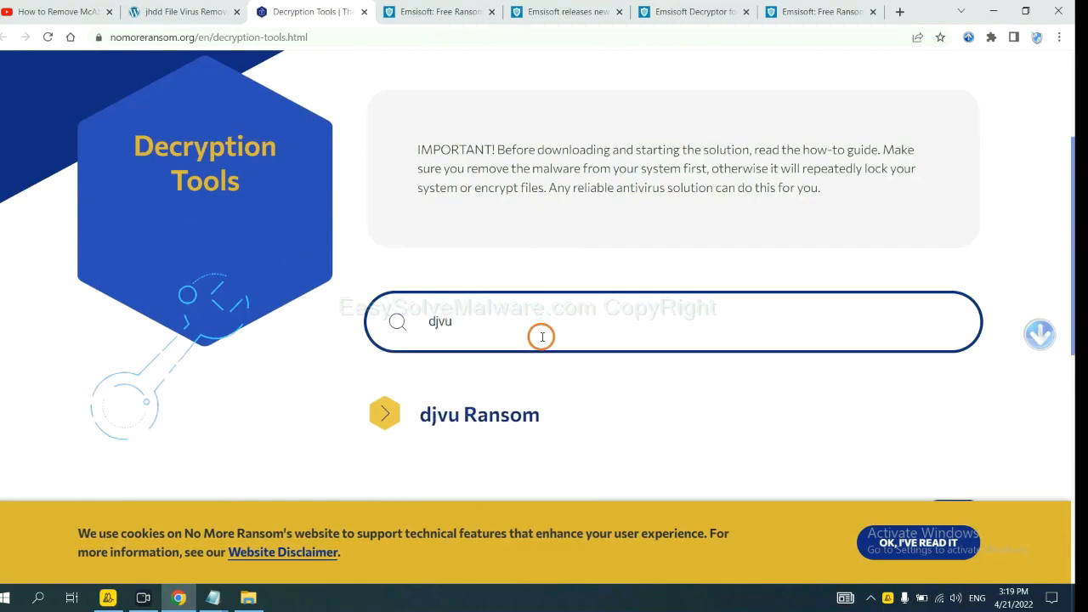
scroll(down, 3)
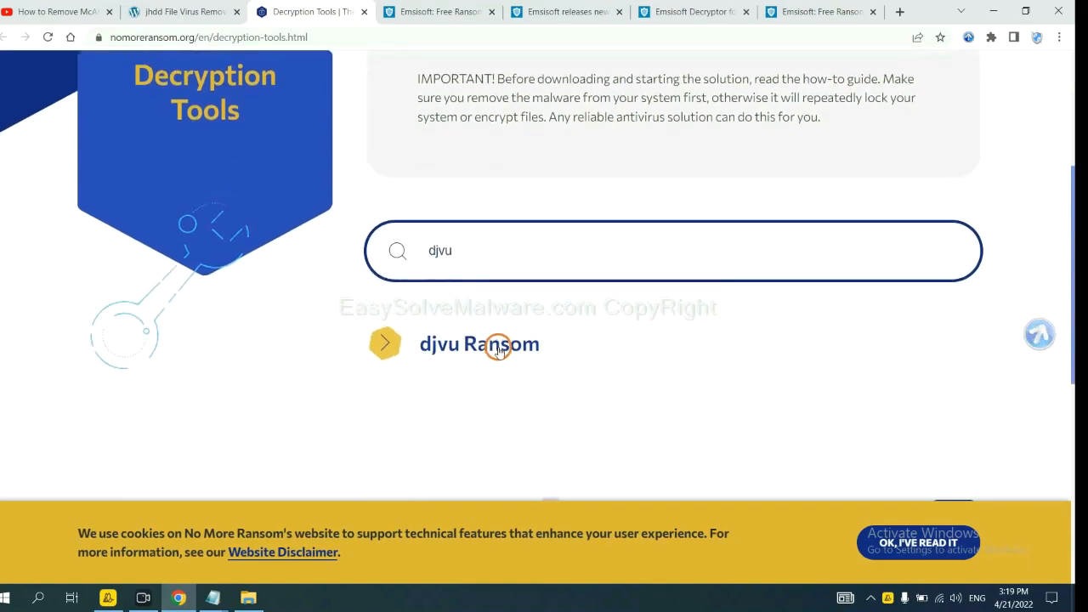
click(479, 344)
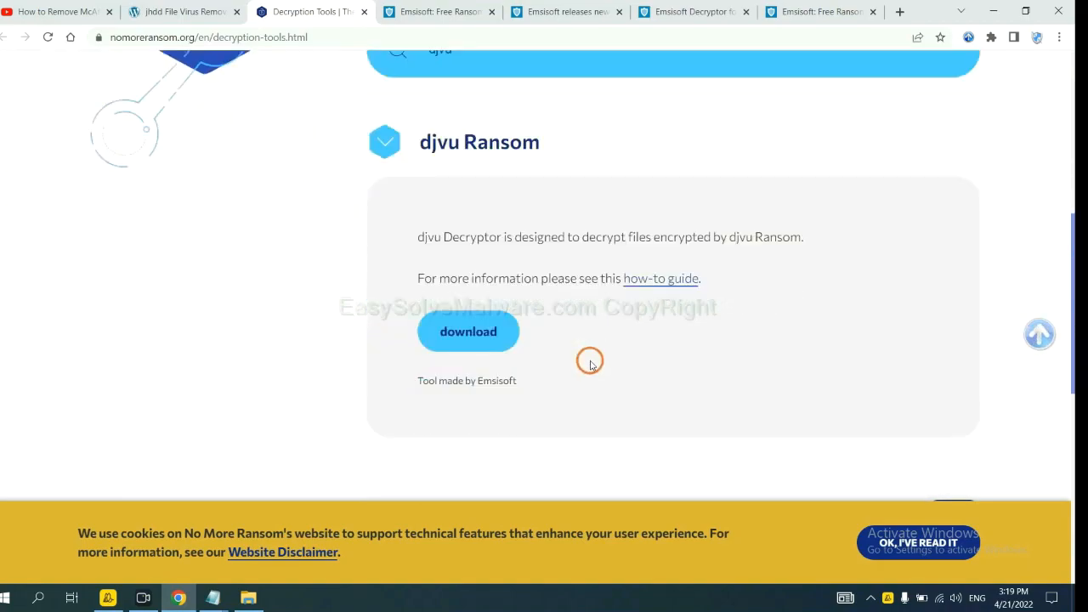